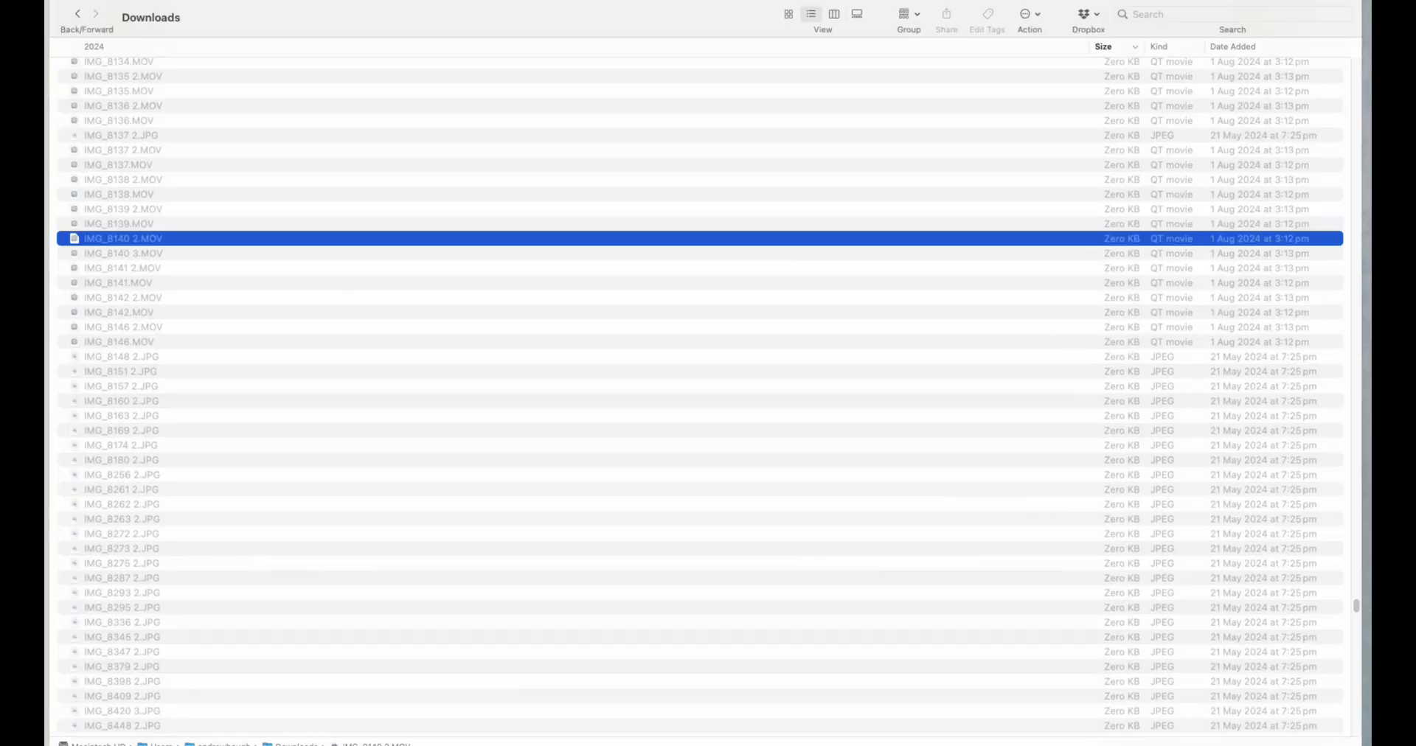
# Leave the Finder Downloads list of zero-KB MOV and JPEG files for the Recoverit site in Safari.
pyautogui.press('up')
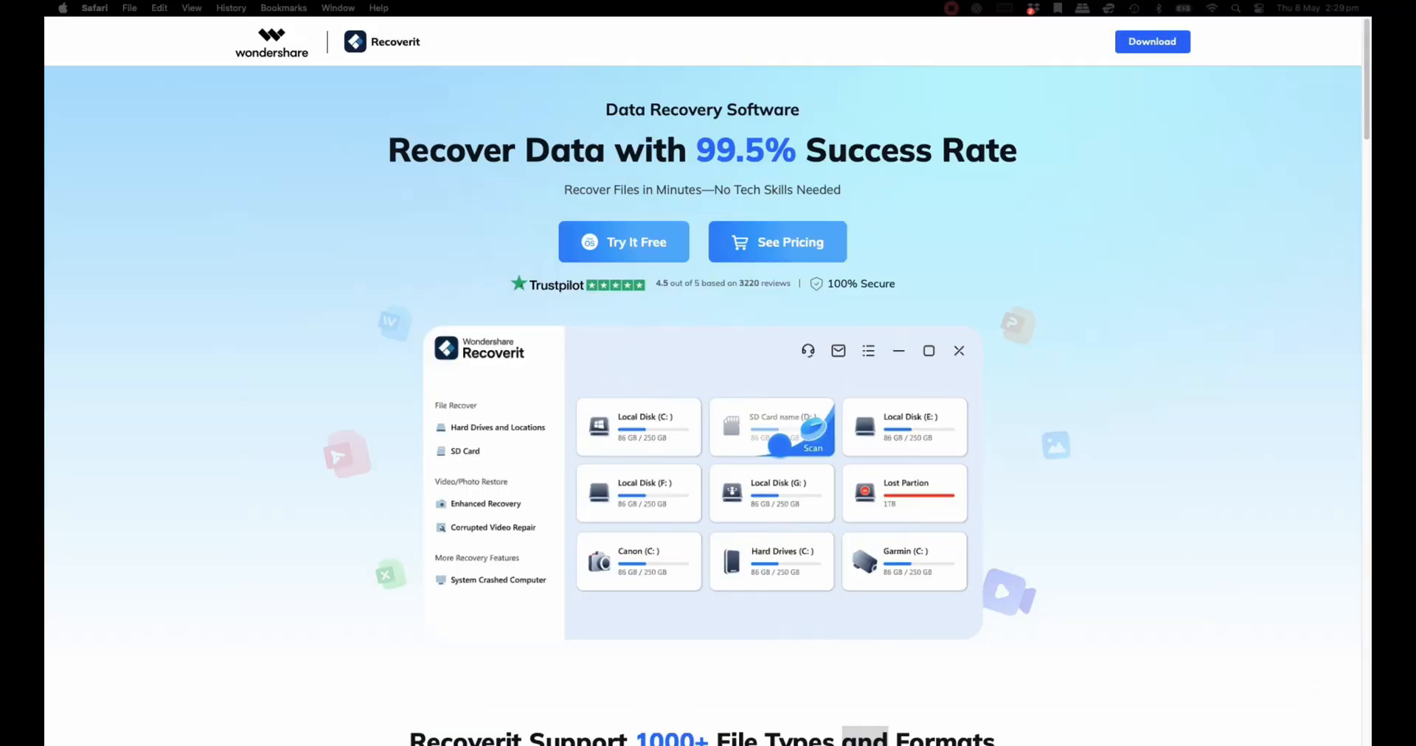
# Scroll the Recoverit page to the 'Support 1000+ File Types and Formats' section.
pyautogui.scroll(-3)
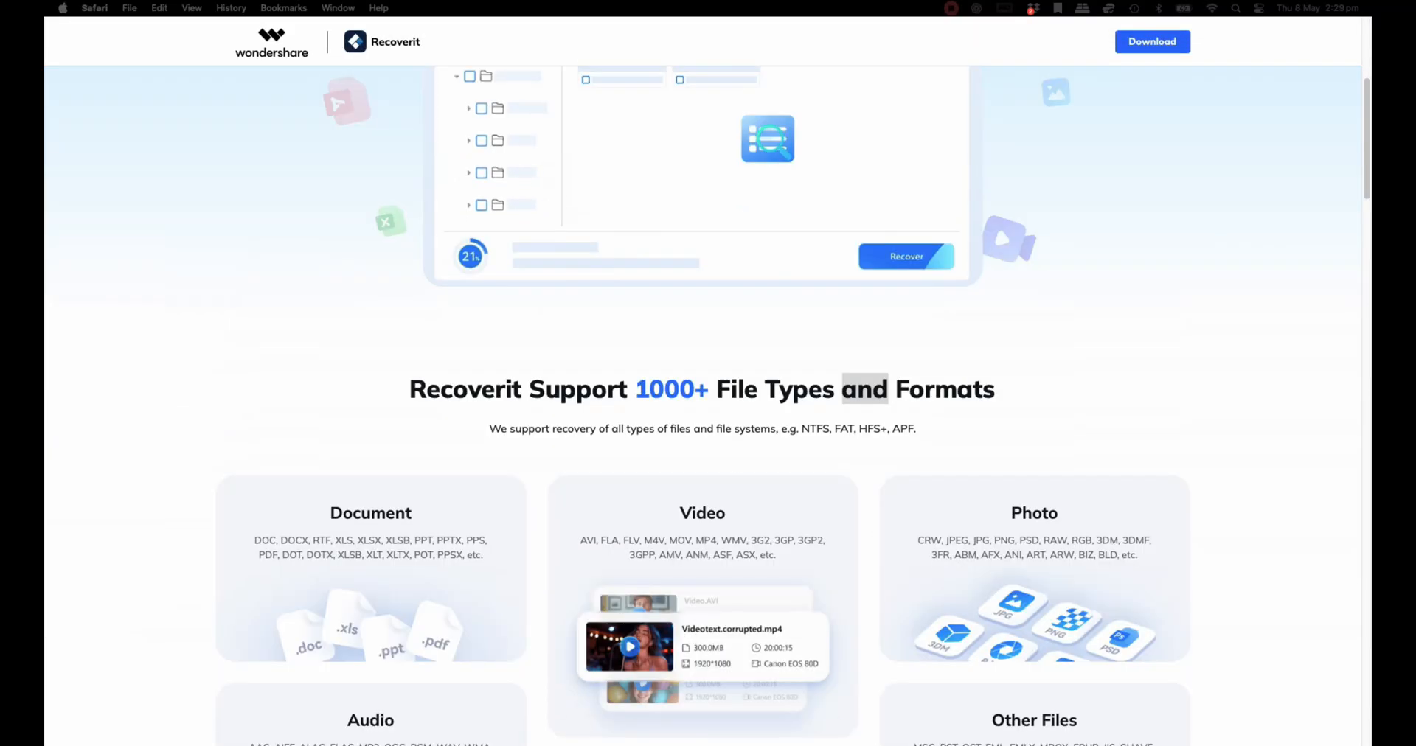
pyautogui.scroll(-3)
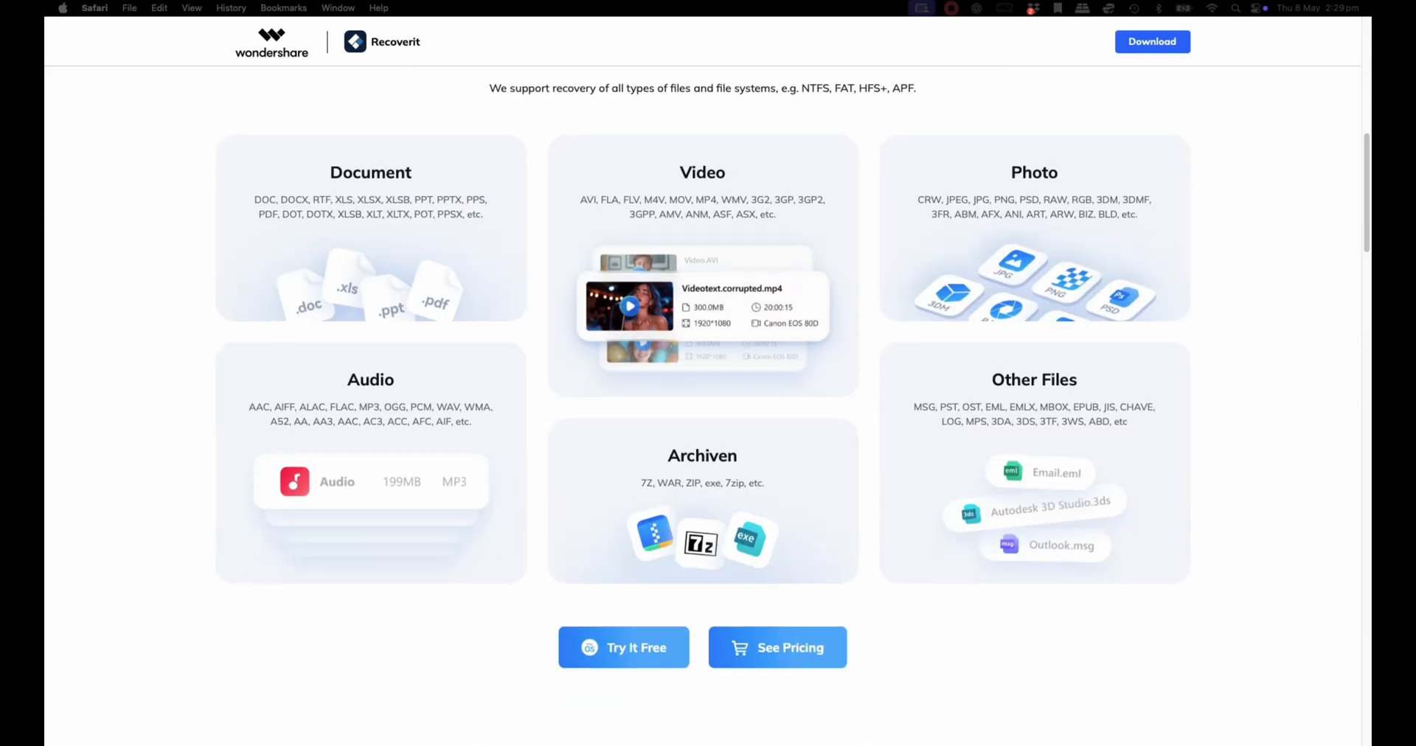